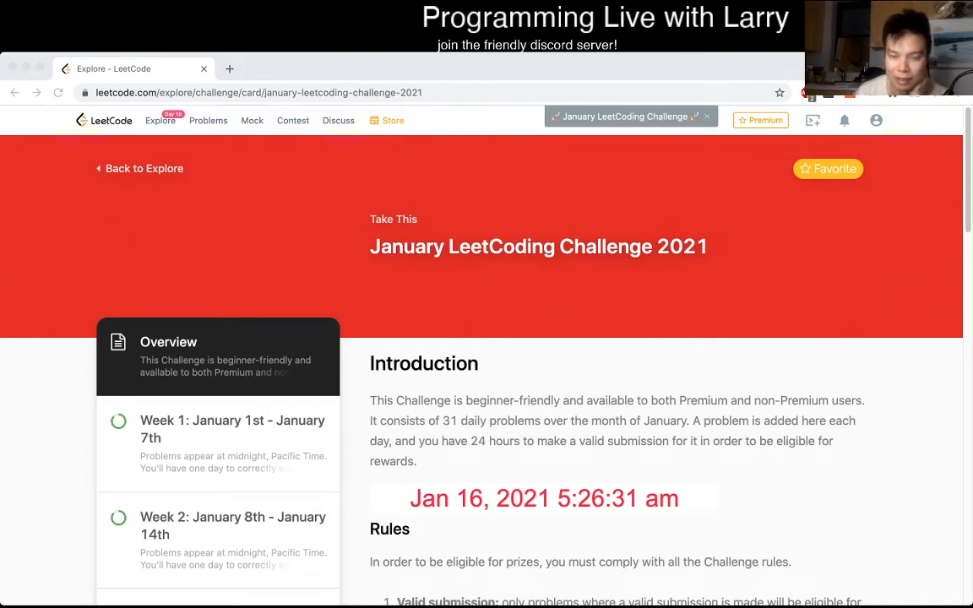
Load the Kth Largest Element in an Array problem from the Week 3 challenge list
scroll(down, 3)
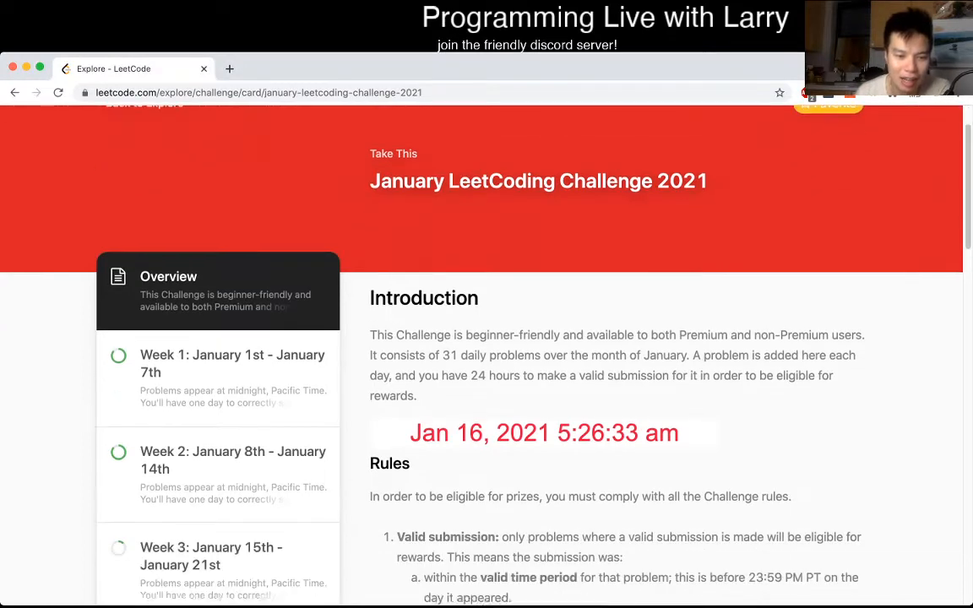
click(218, 554)
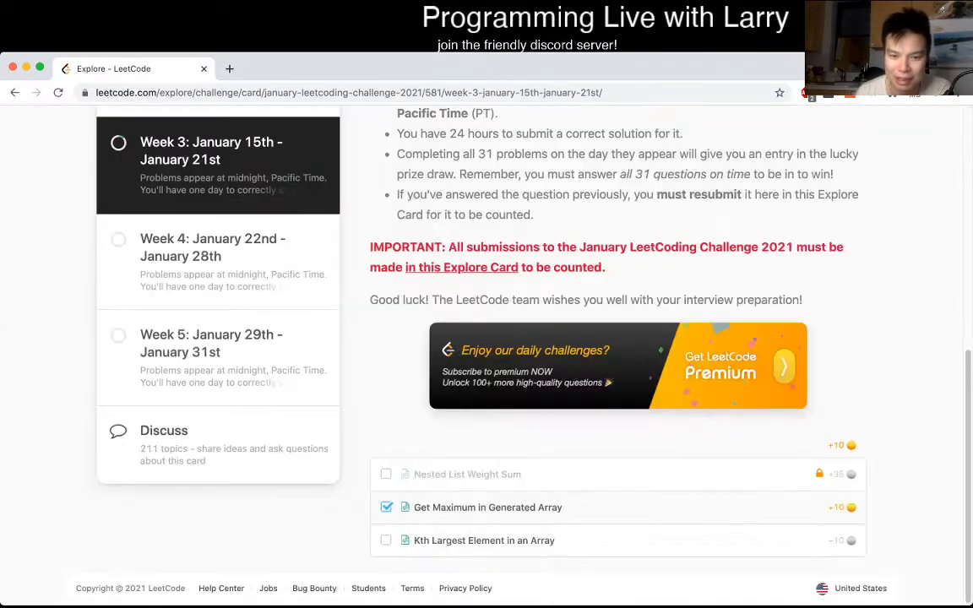
click(483, 541)
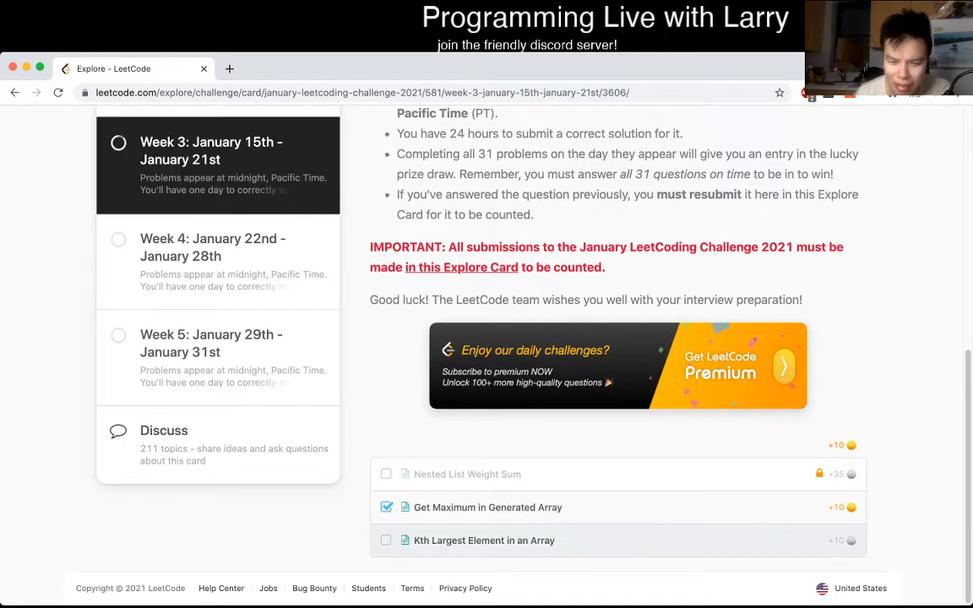
click(483, 540)
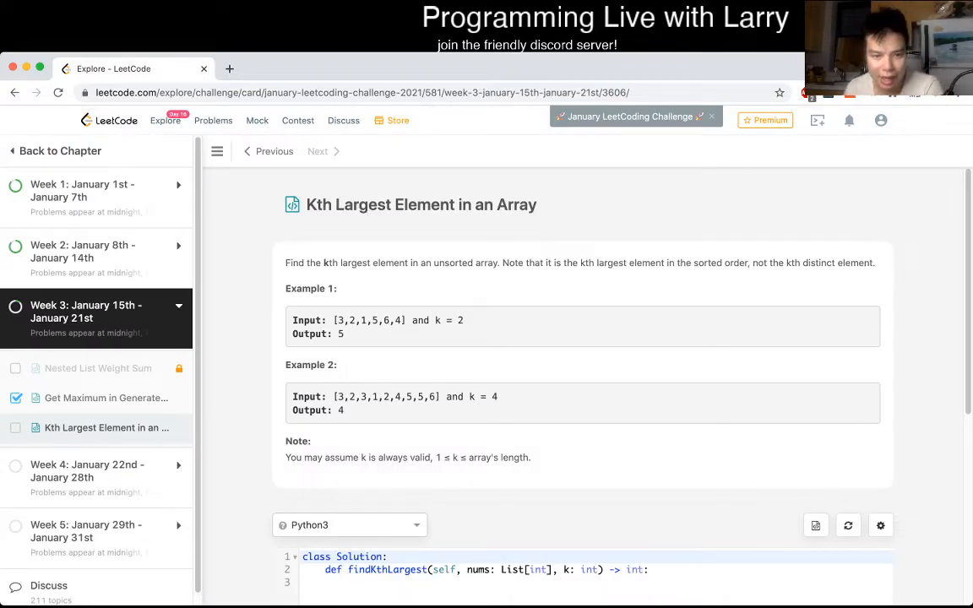
drag(285, 264, 497, 263)
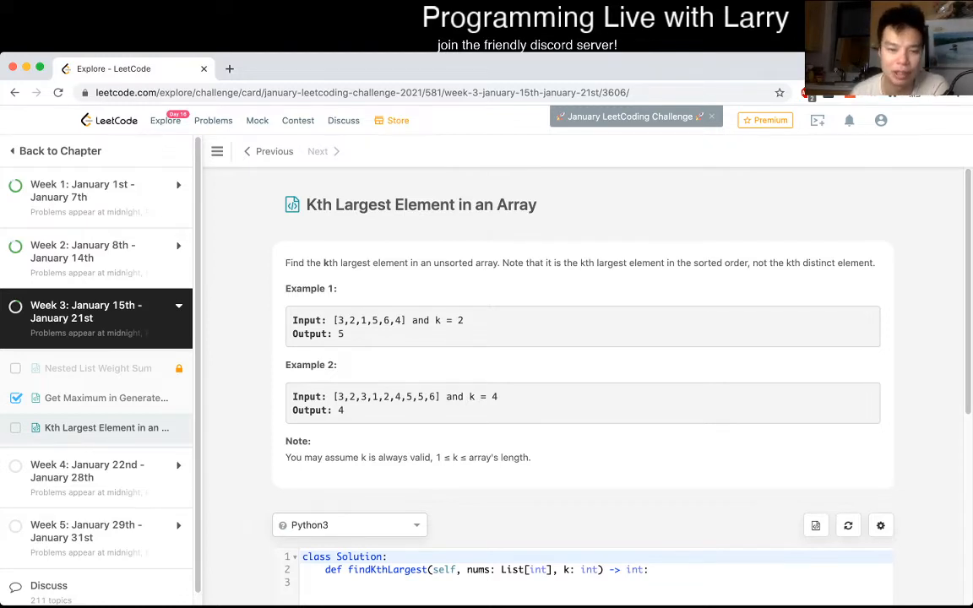
double_click(456, 321)
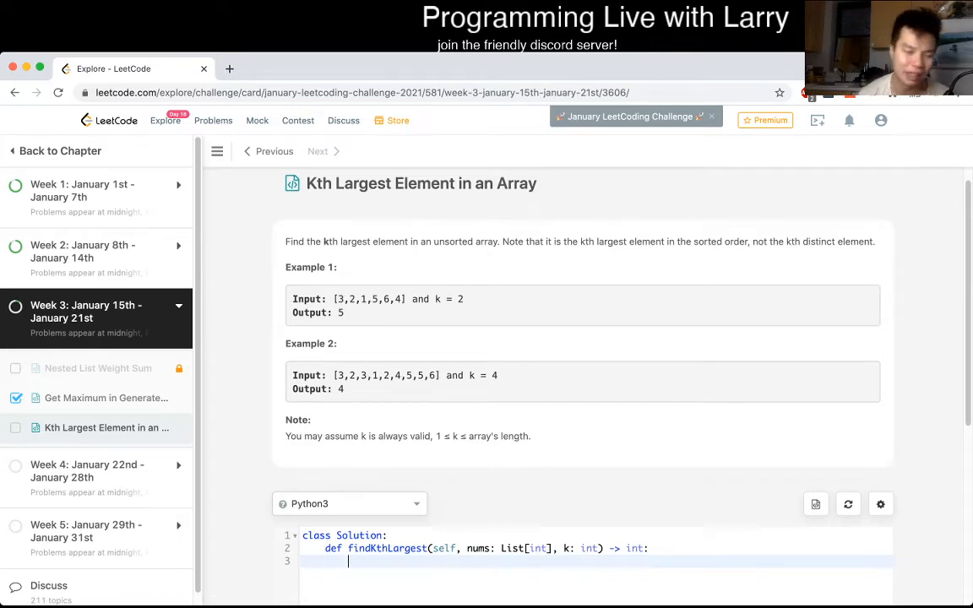
Begin findKthLargest by initialising an empty list with 'heap = []'
scroll(down, 3)
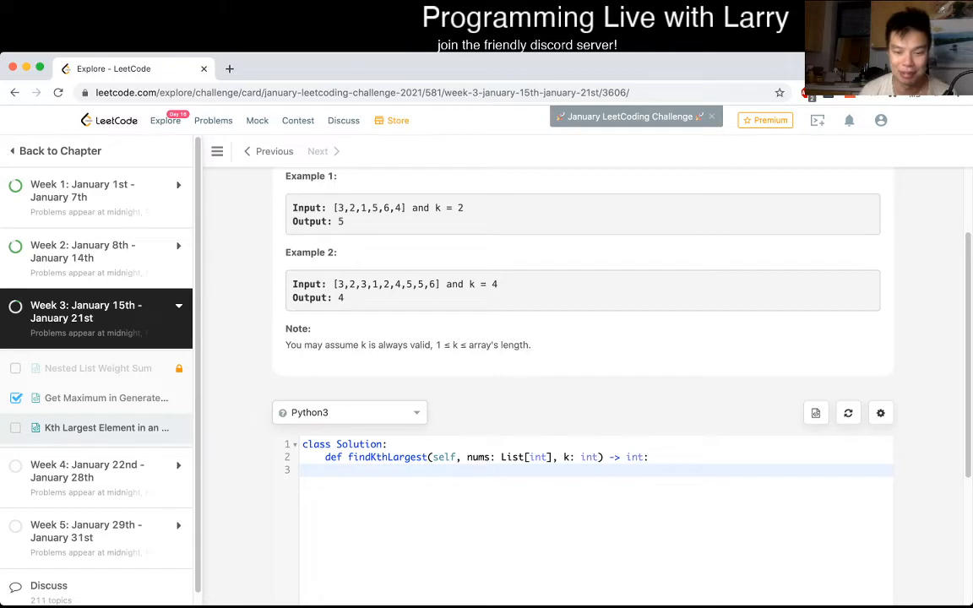
text(heap = [])
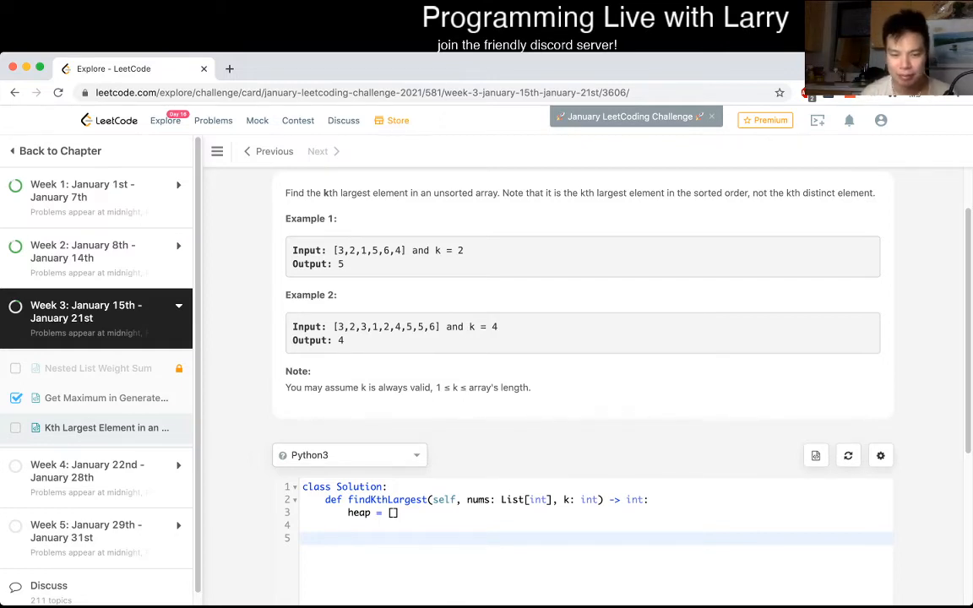
Loop over nums pushing each onto the heap, then start 'while len(heap) > k:'
text(for x in nums:)
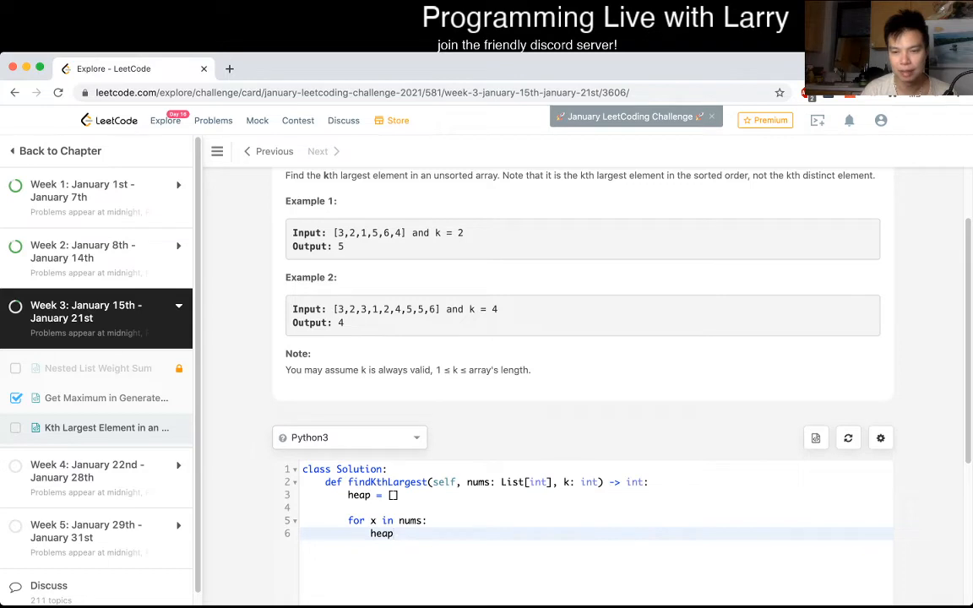
text(.heap)
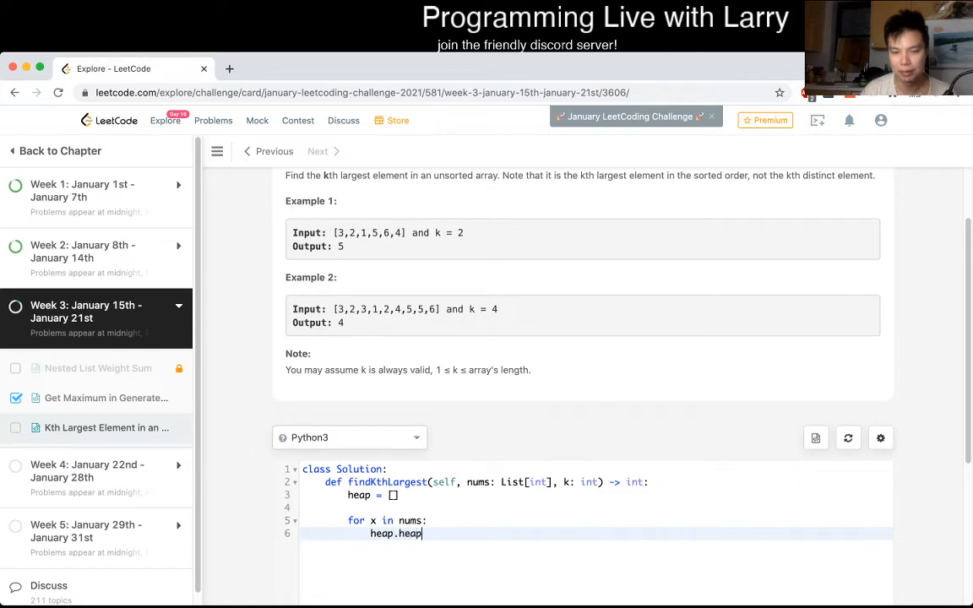
text(push(h))
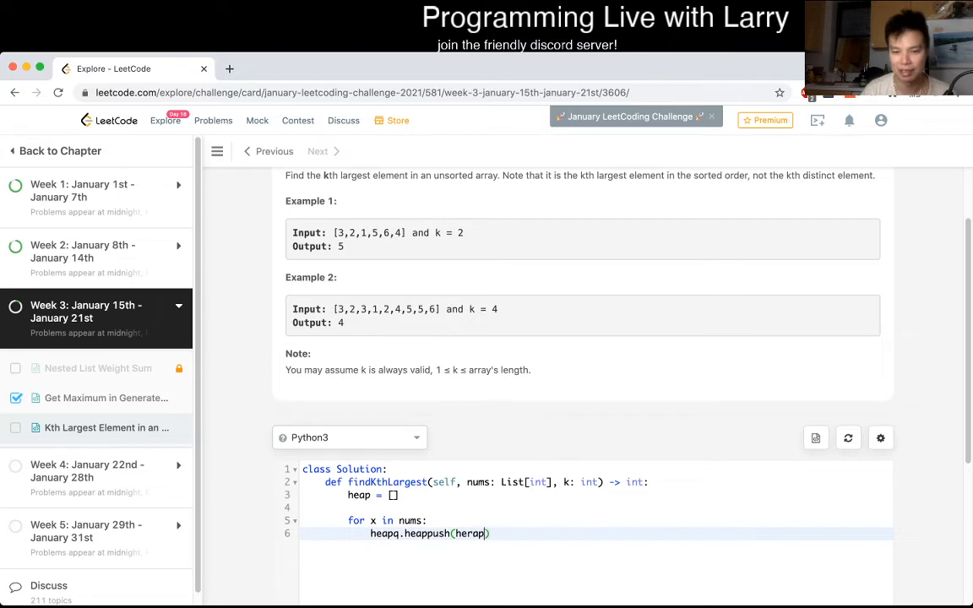
text(, x)
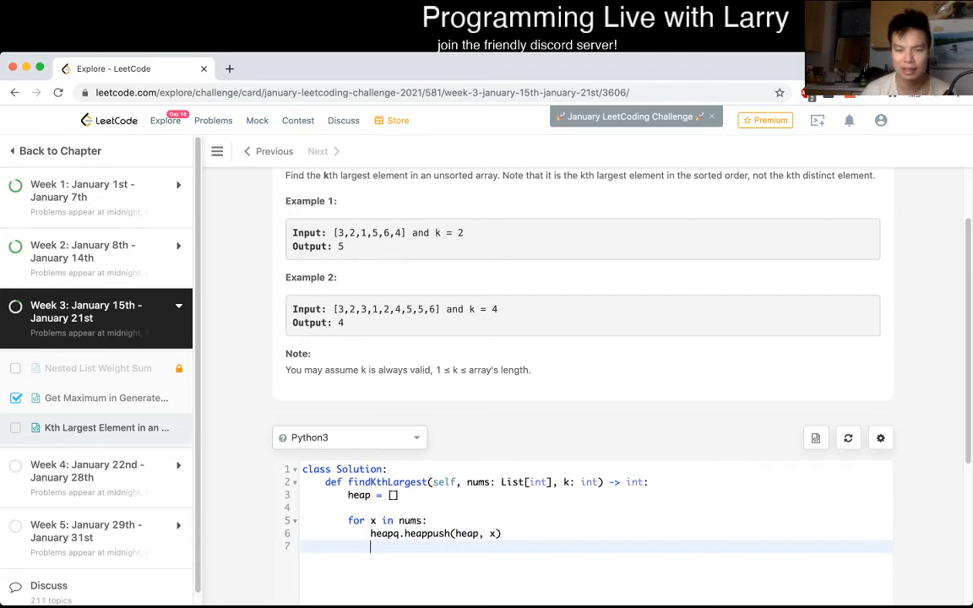
text(wh)
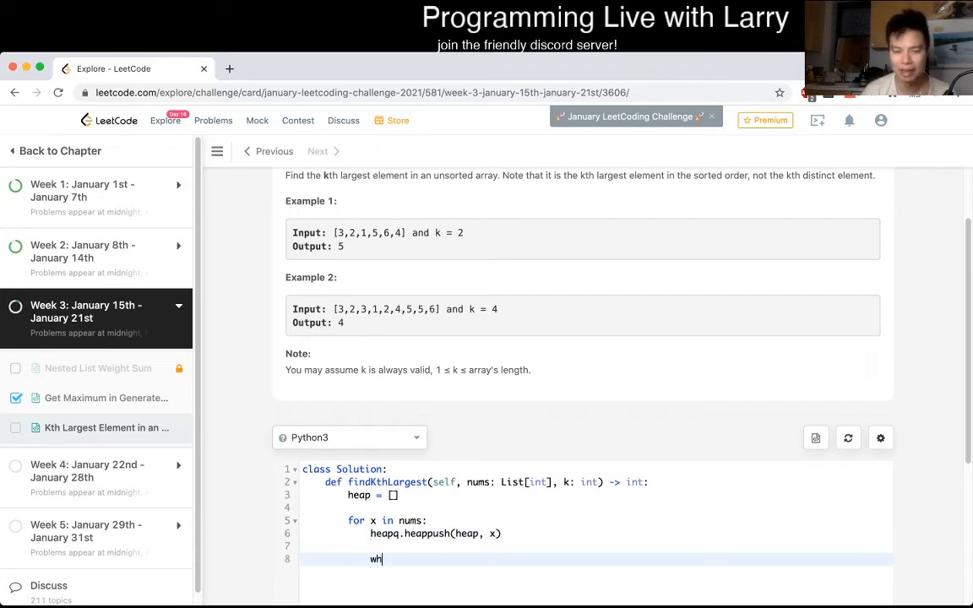
text(ile len(h))
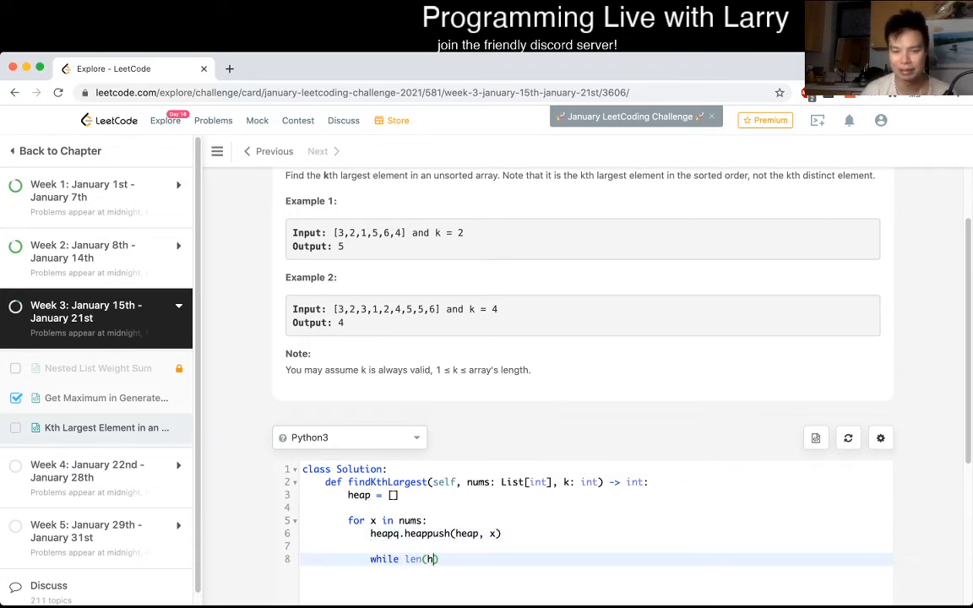
text(eap) >)
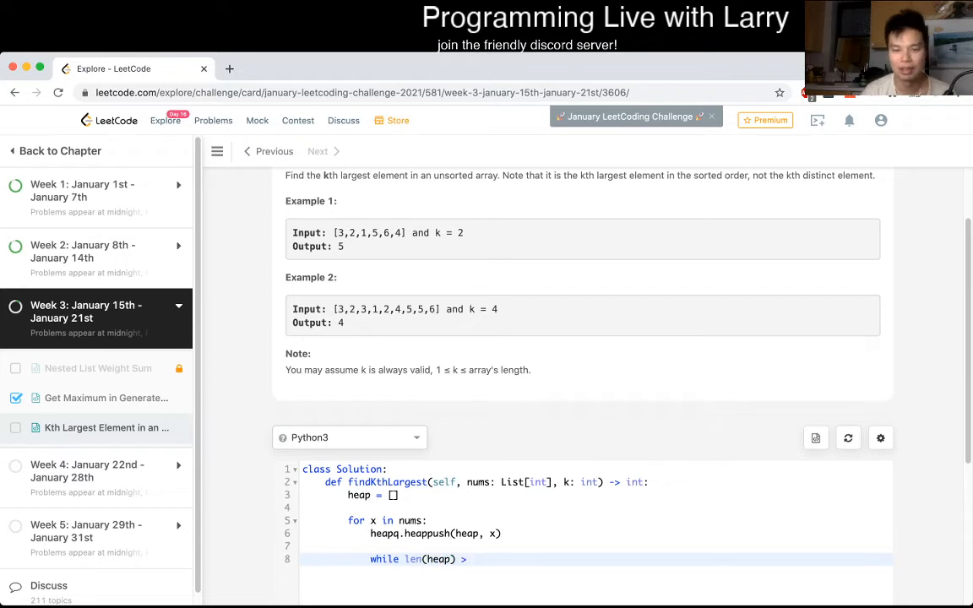
text(k:)
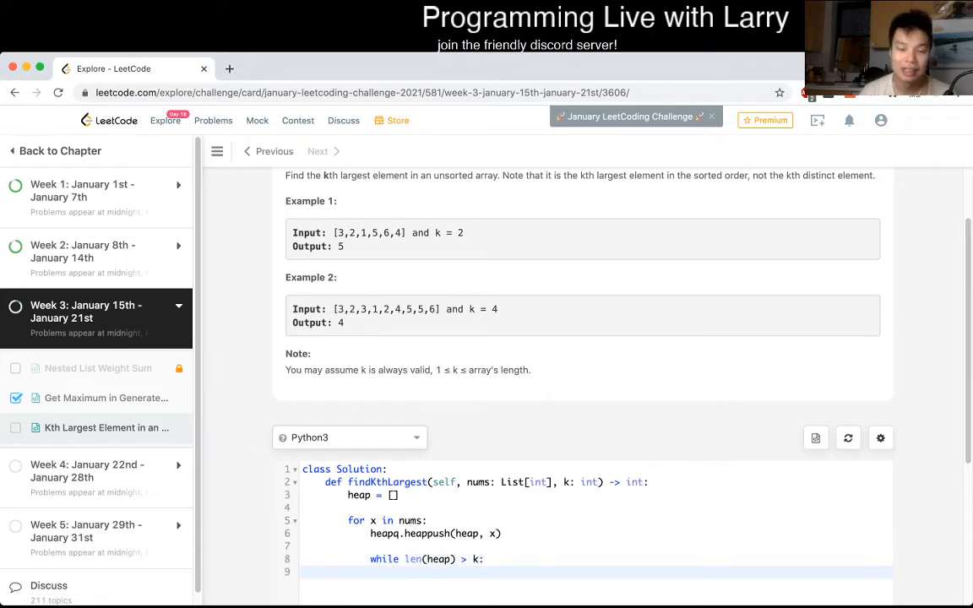
Pop with heapq.heappop(heap) inside the loop, return heap[0], and enable the custom testcase
scroll(down, 3)
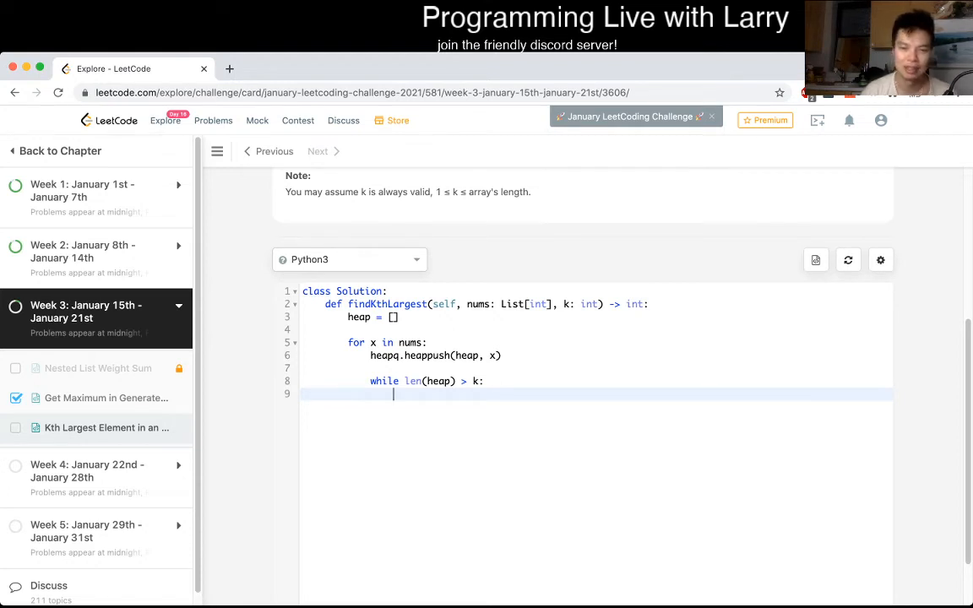
text(heapq.heap)
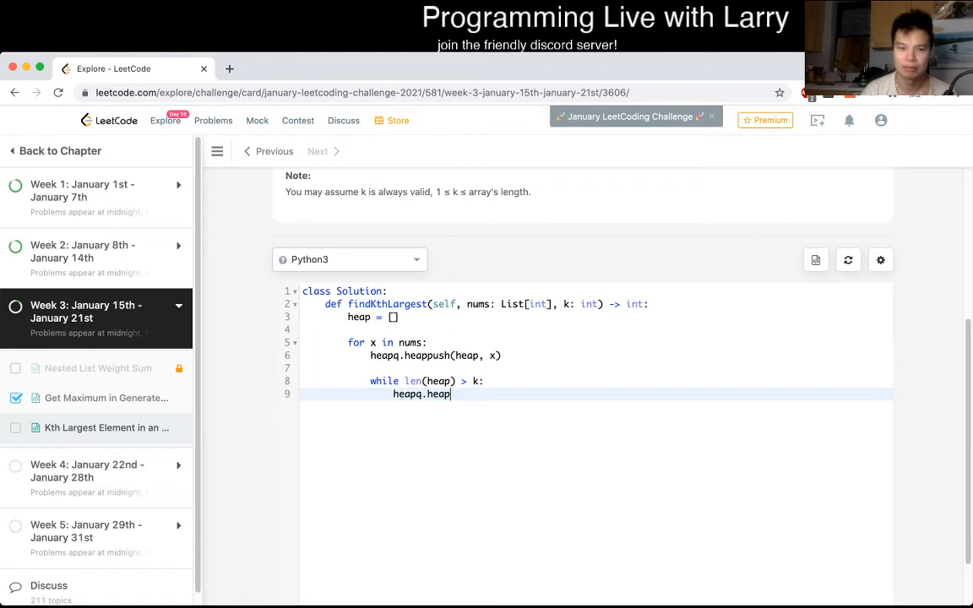
text(pop(heap))
text(return heap)
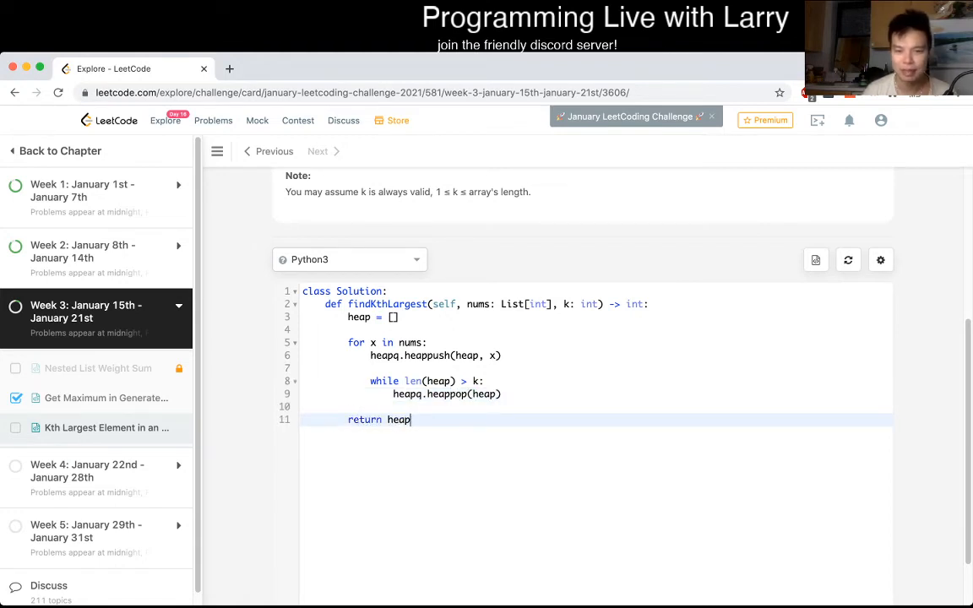
scroll(up, 3)
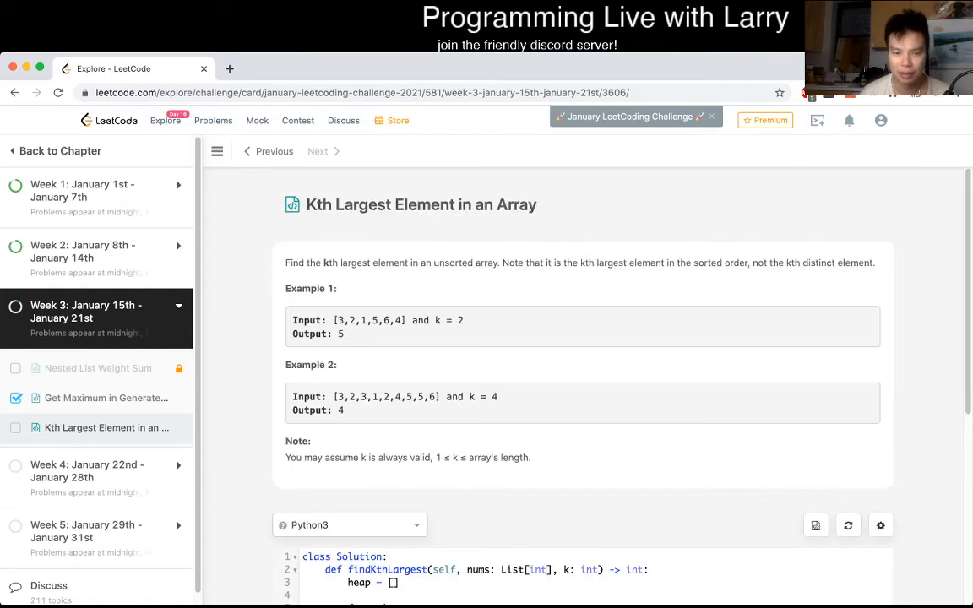
scroll(down, 3)
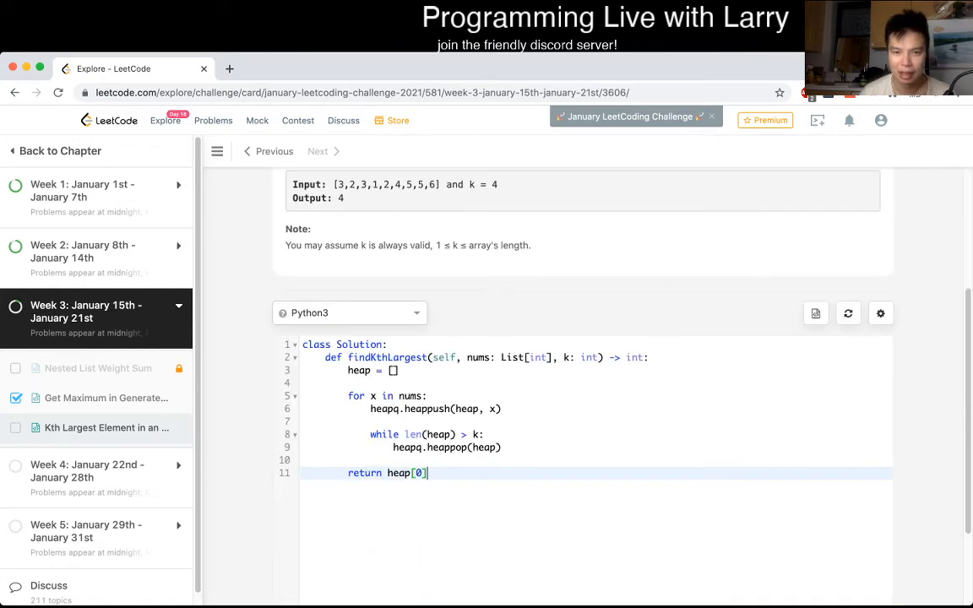
scroll(down, 3)
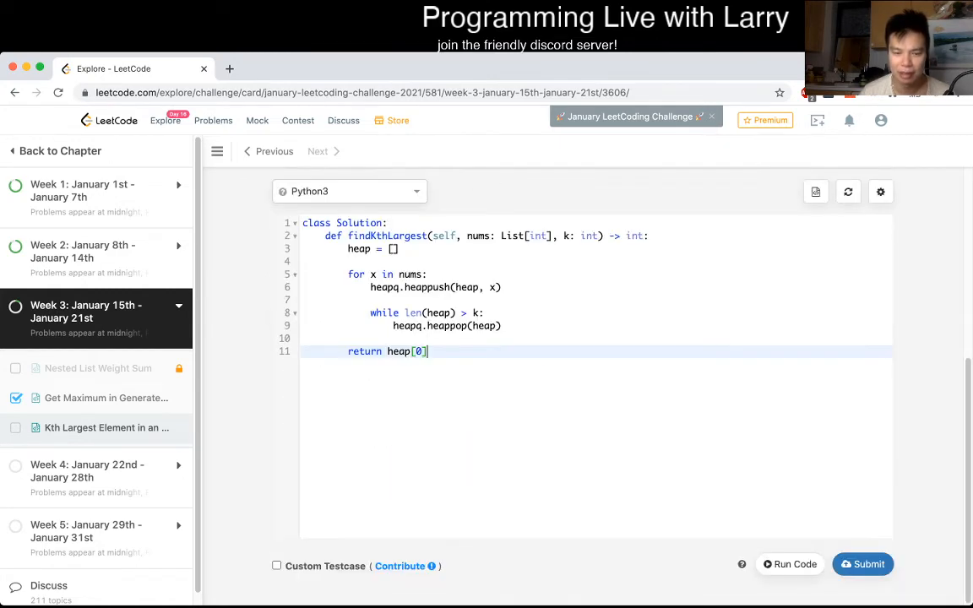
scroll(up, 3)
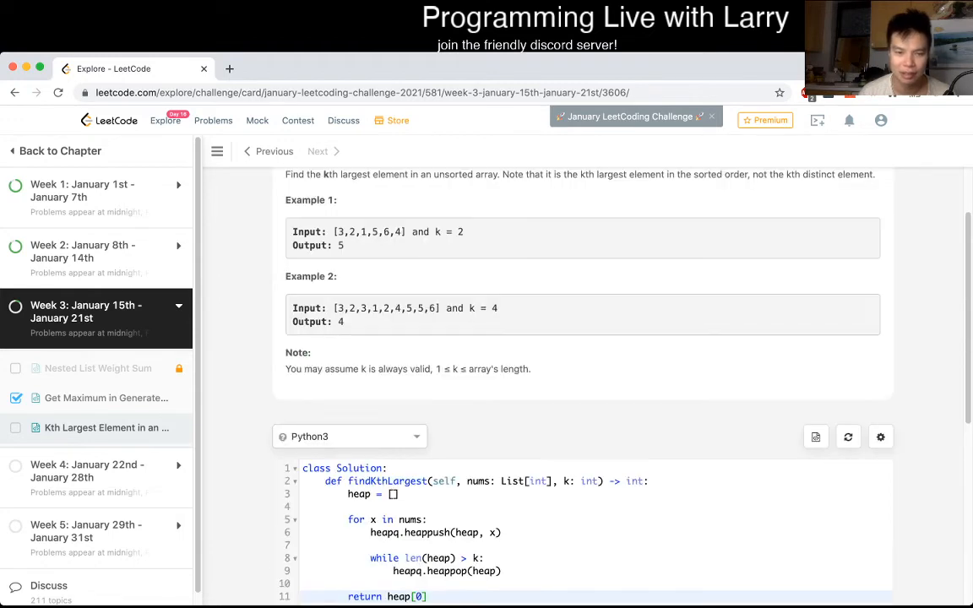
scroll(down, 3)
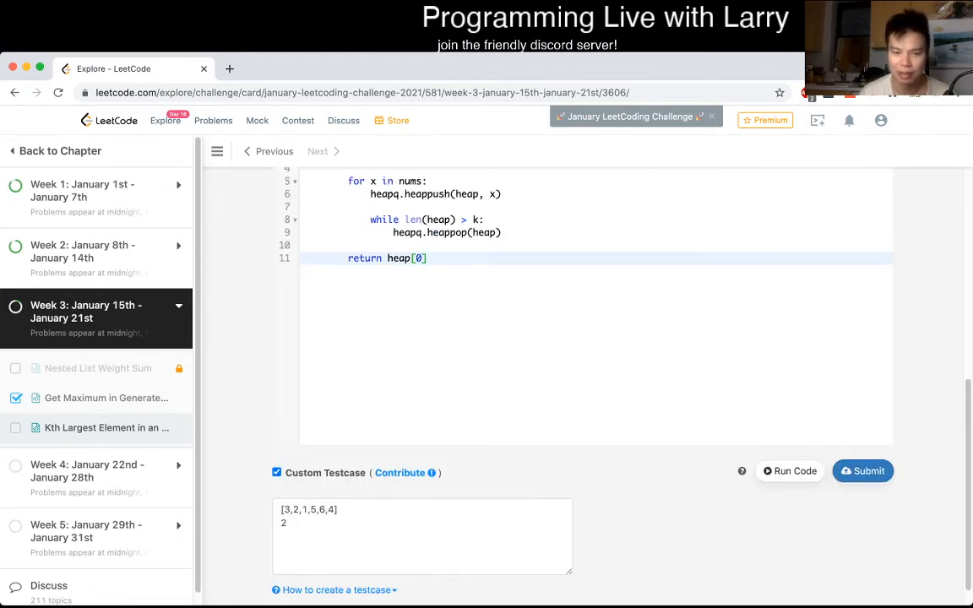
Add the second example [3,2,3,1,2,4,5,5,6] with k 4 to the testcases and run the code
scroll(up, 3)
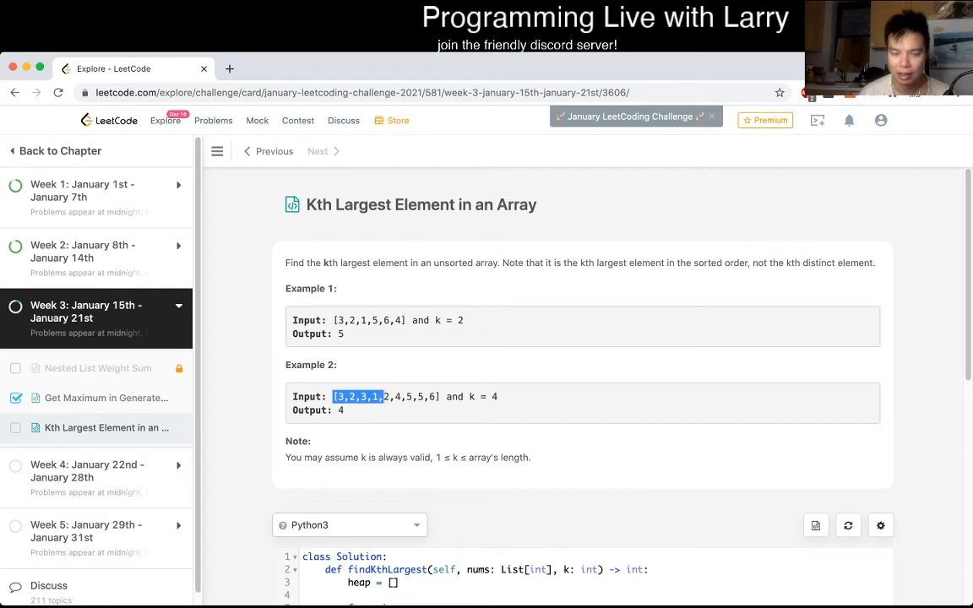
scroll(down, 3)
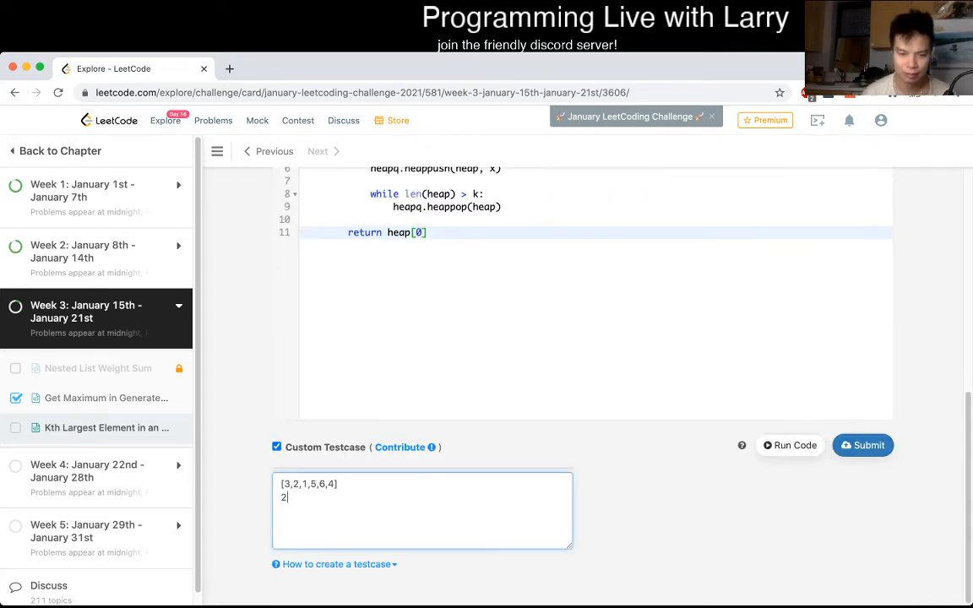
text([3,2,3,1,2,4,5,5,6] 4)
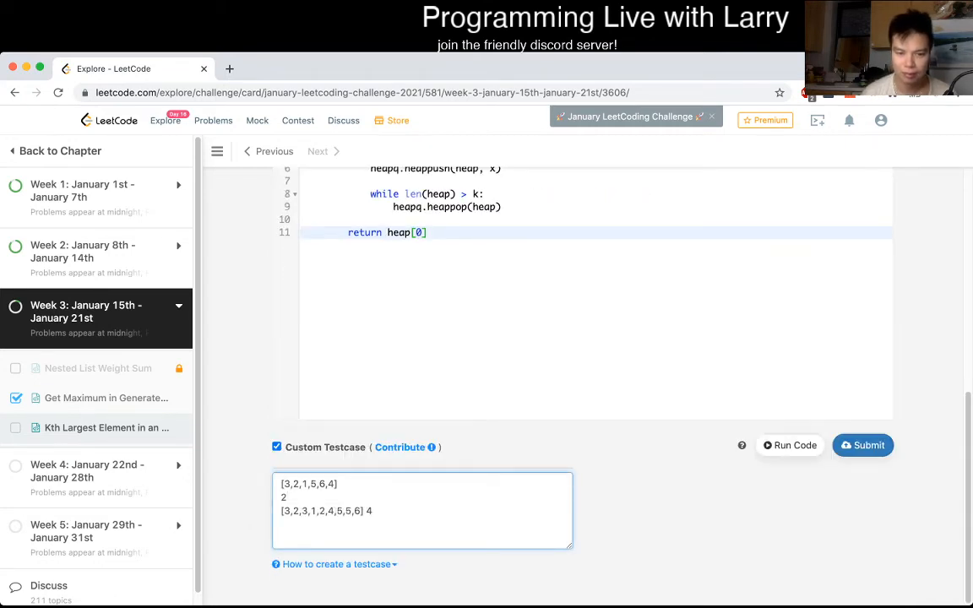
key(Return)
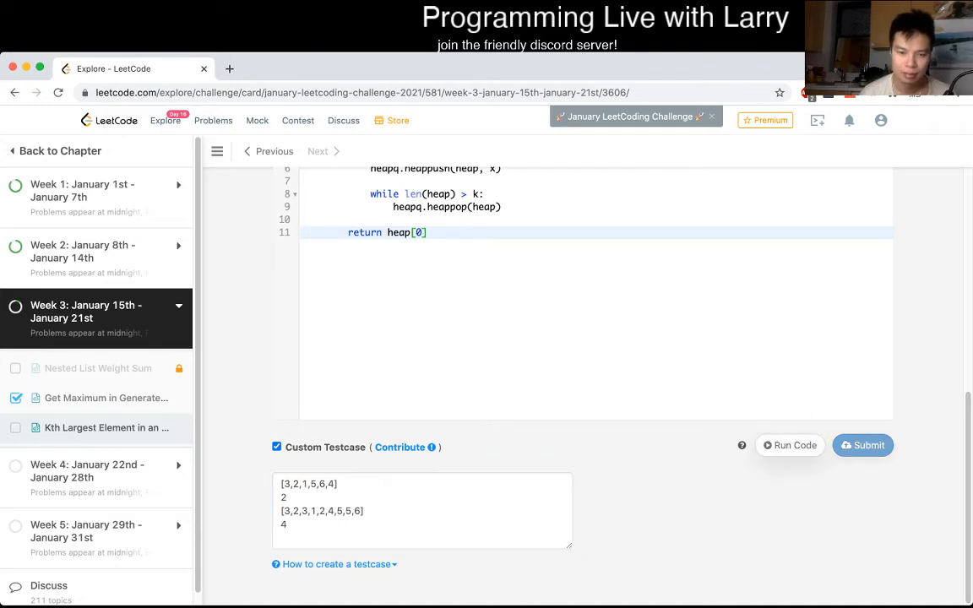
click(789, 446)
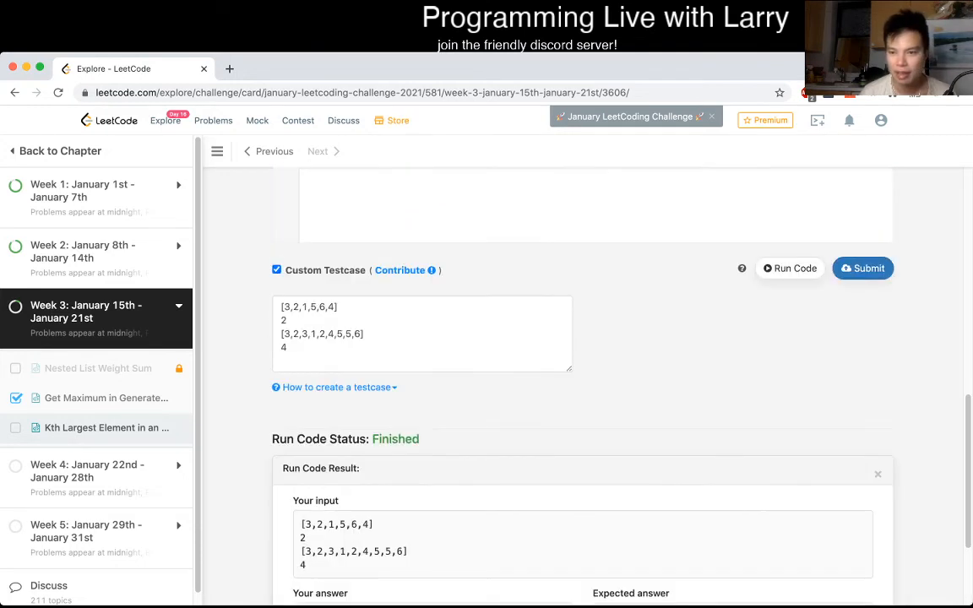
Submit the heap solution for judging and get it accepted
click(862, 267)
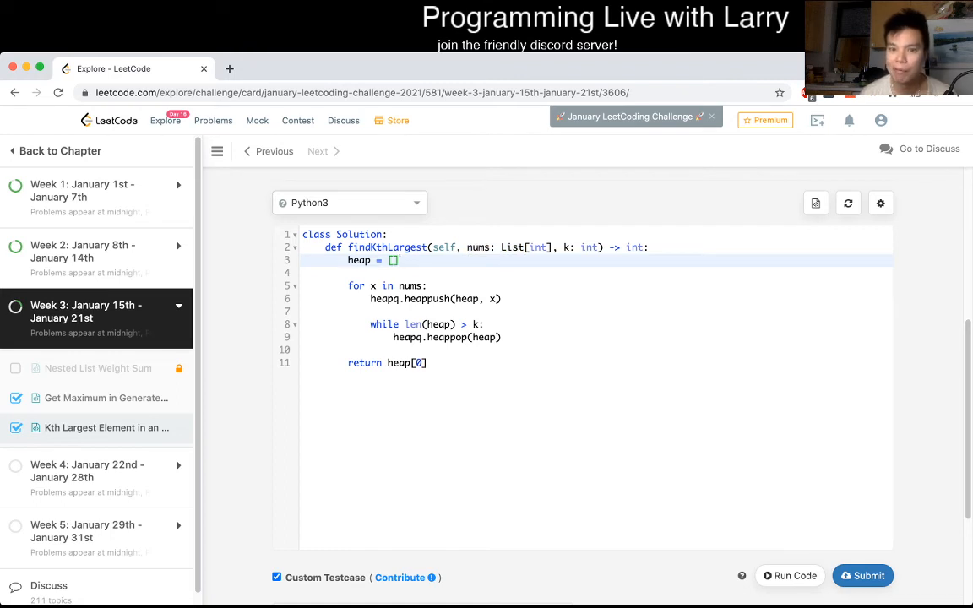
scroll(up, 3)
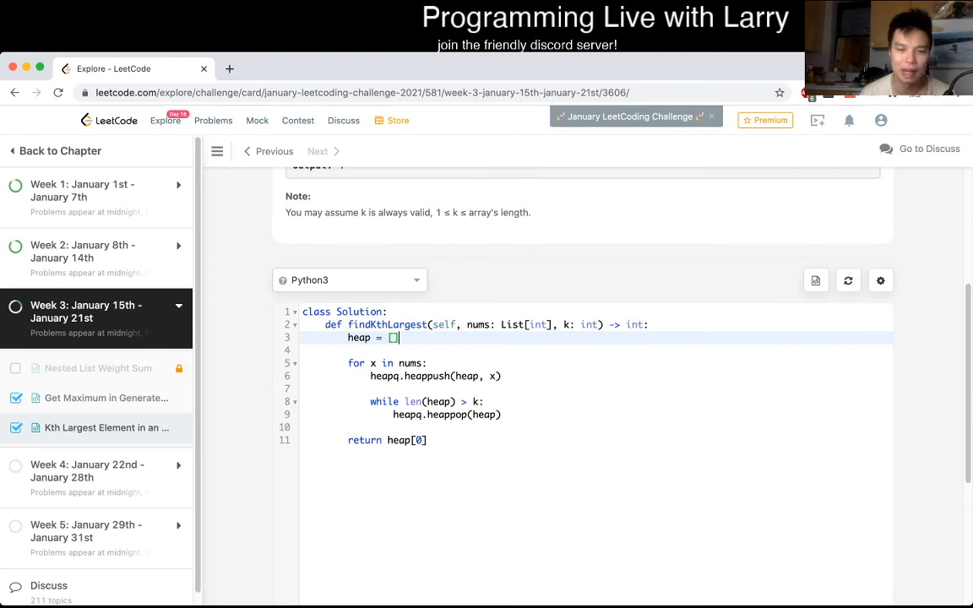
scroll(down, 3)
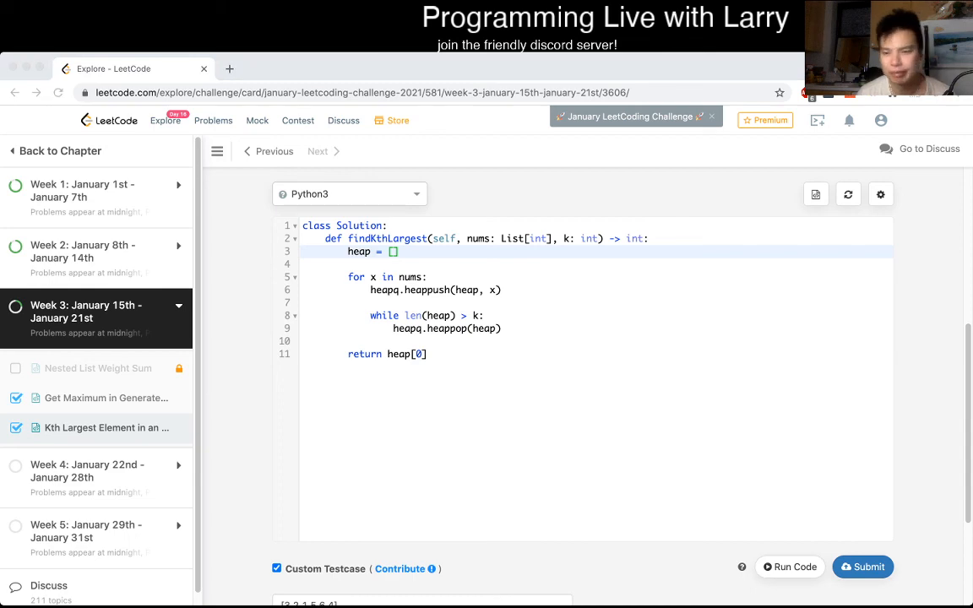
scroll(up, 3)
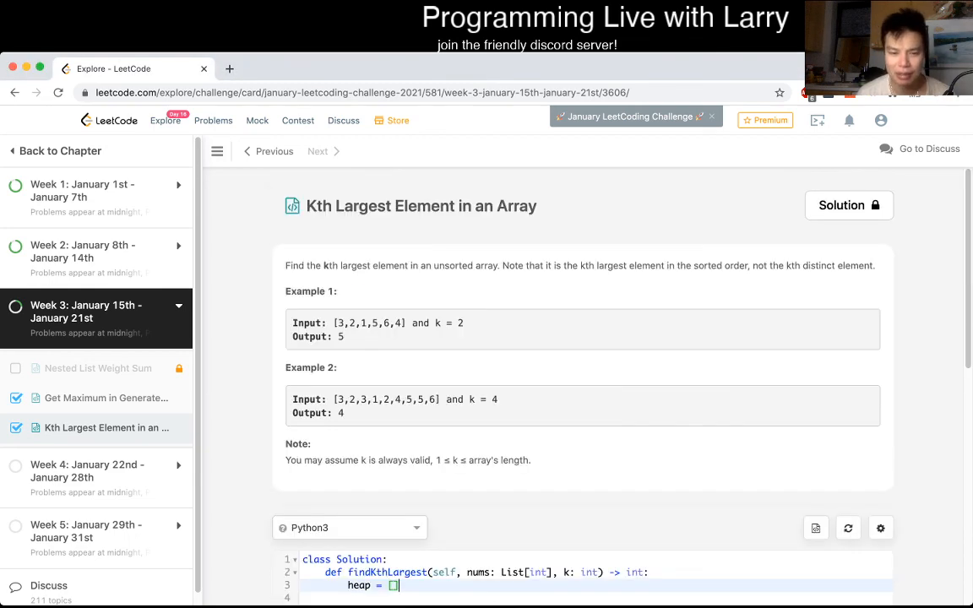
scroll(down, 3)
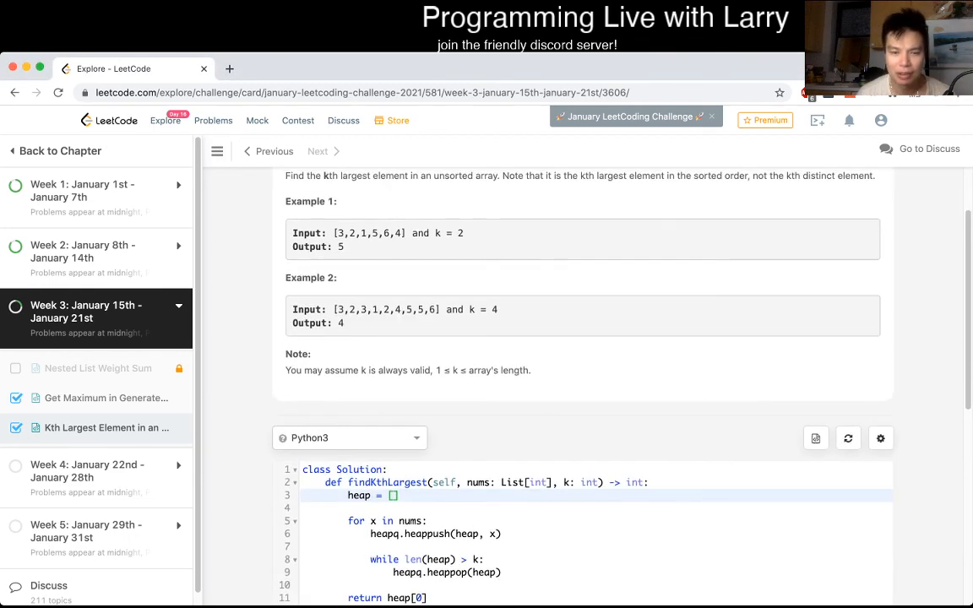
scroll(down, 3)
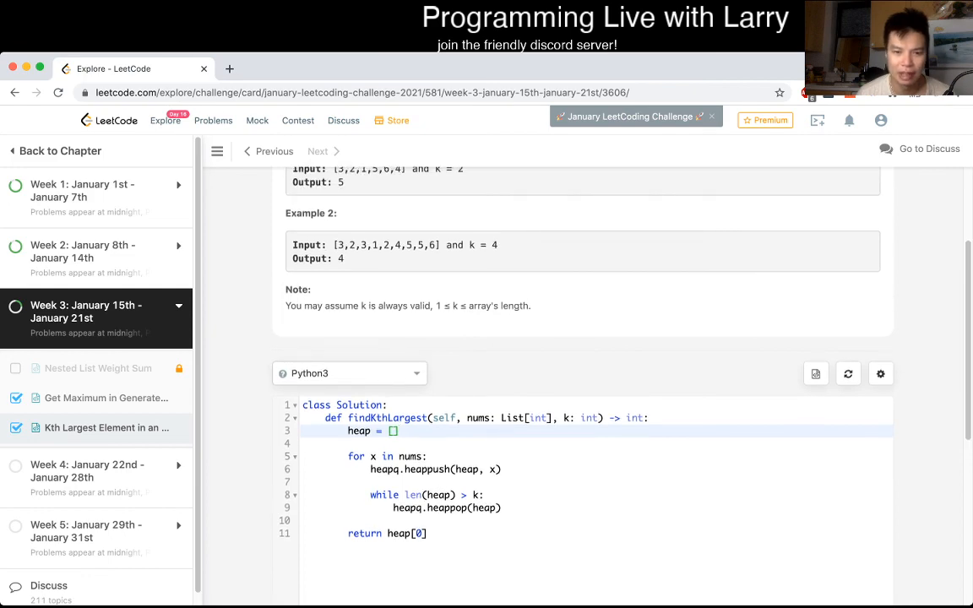
scroll(down, 3)
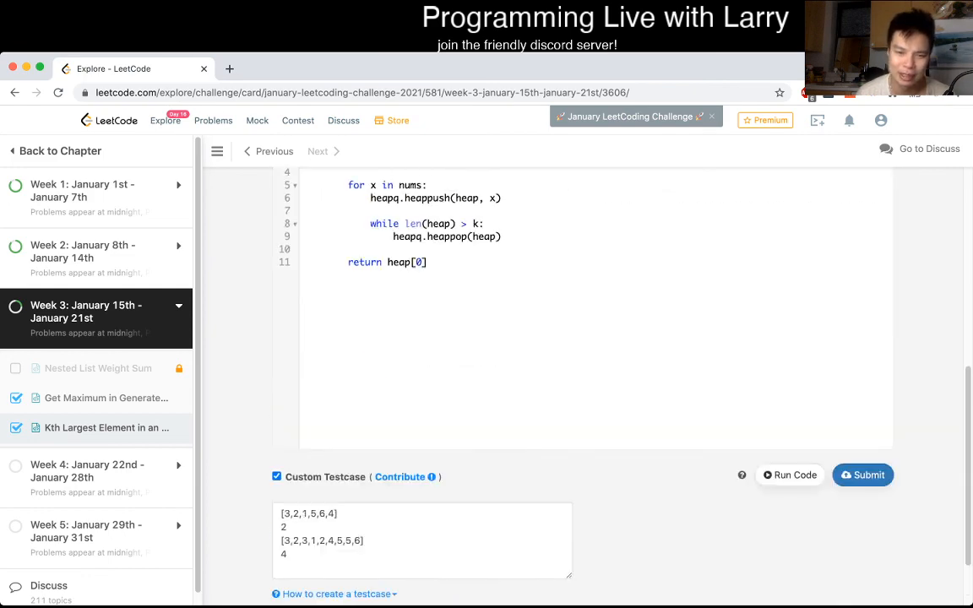
scroll(up, 3)
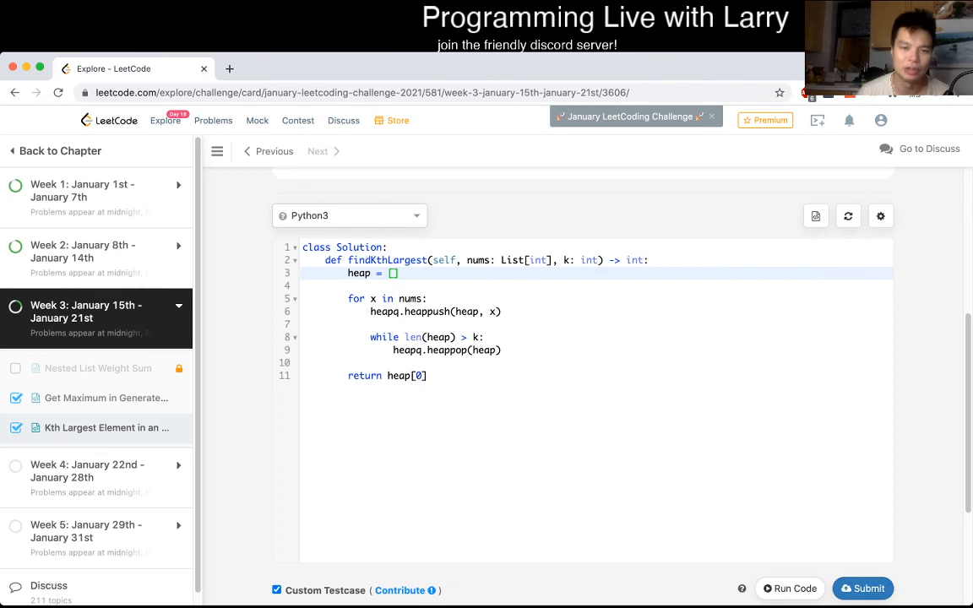